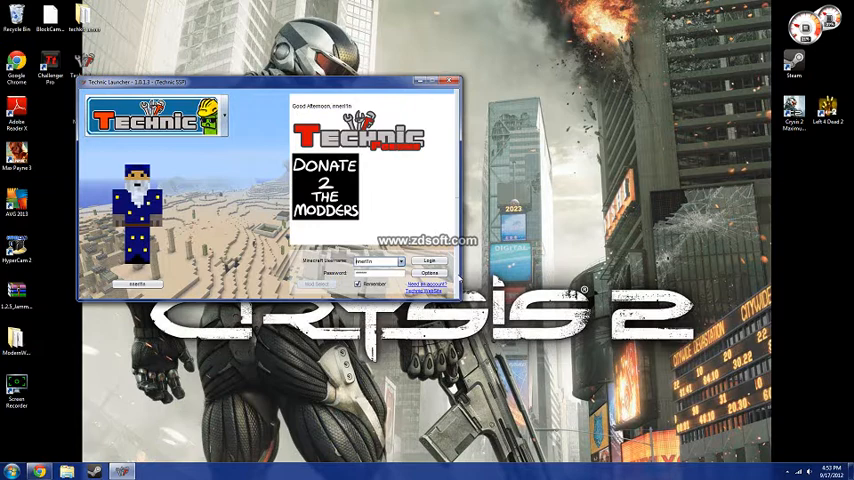
Switch from Technic Launcher to Chrome showing the Technic Pack homepage
left_click(432, 272)
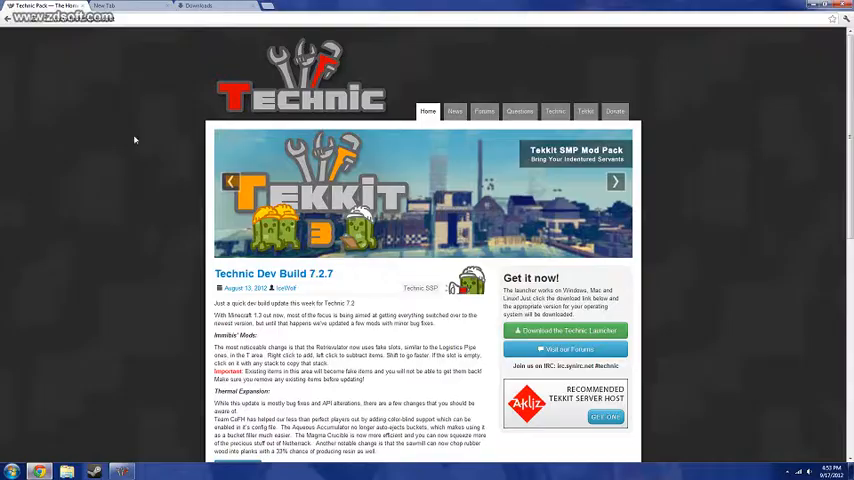
mouse_move(172, 163)
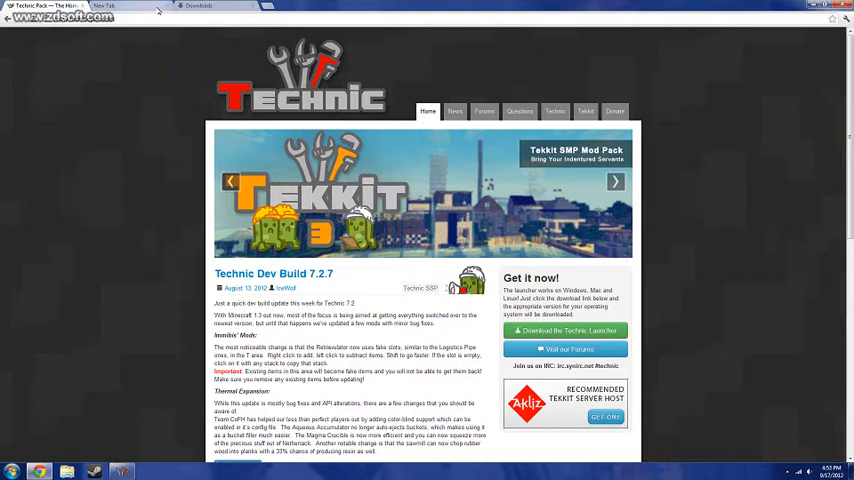
Switch to the Skydaz Minecraft installers tab in Chrome
left_click(115, 7)
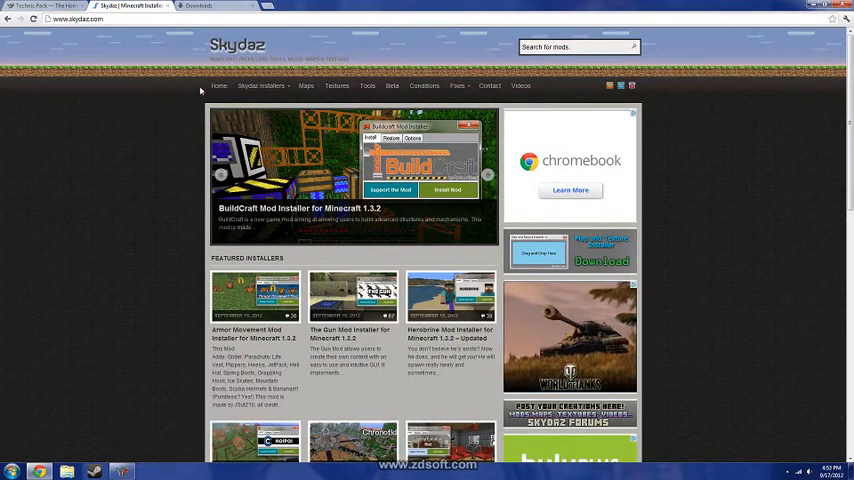
Open Skydaz's 1.2.5 Installers archive and scroll through its first page of mods
left_click(259, 88)
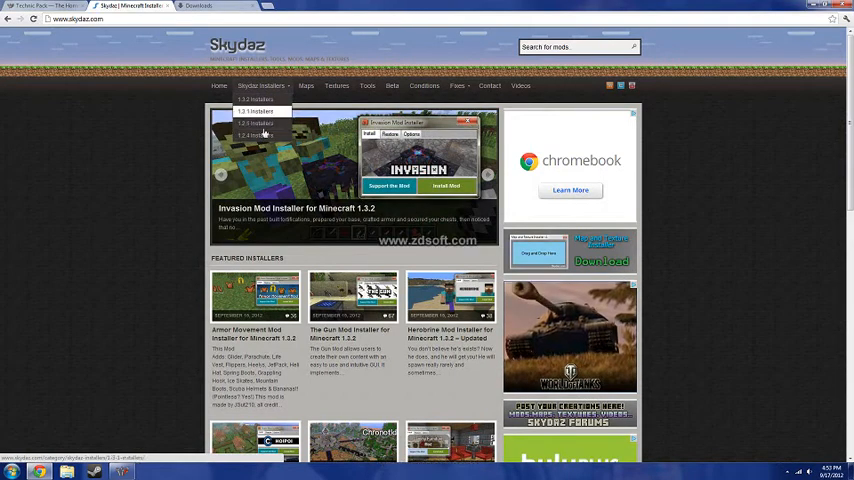
mouse_move(262, 124)
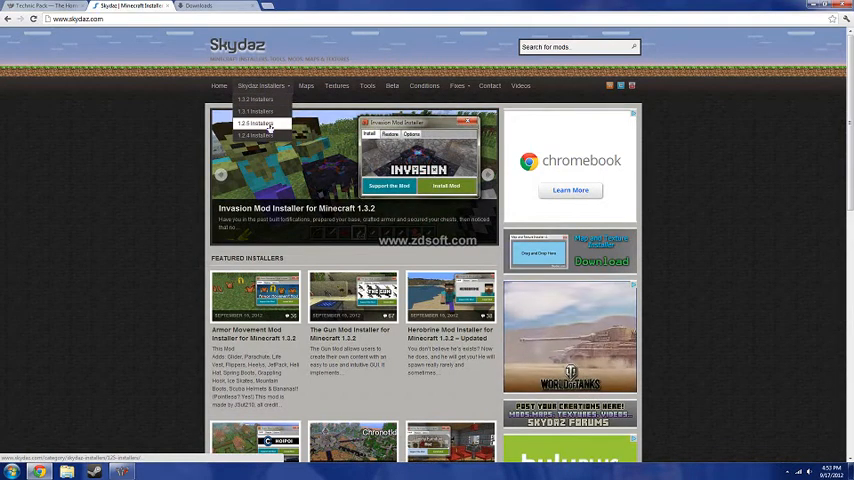
left_click(260, 124)
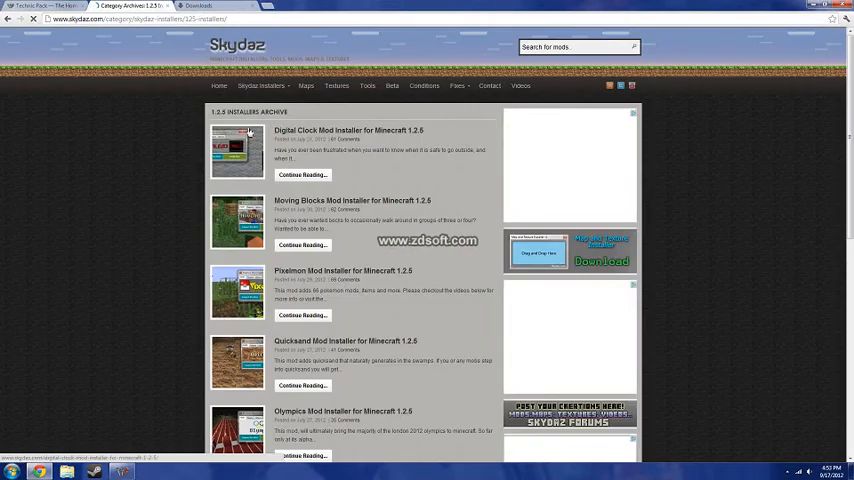
scroll("down", 3)
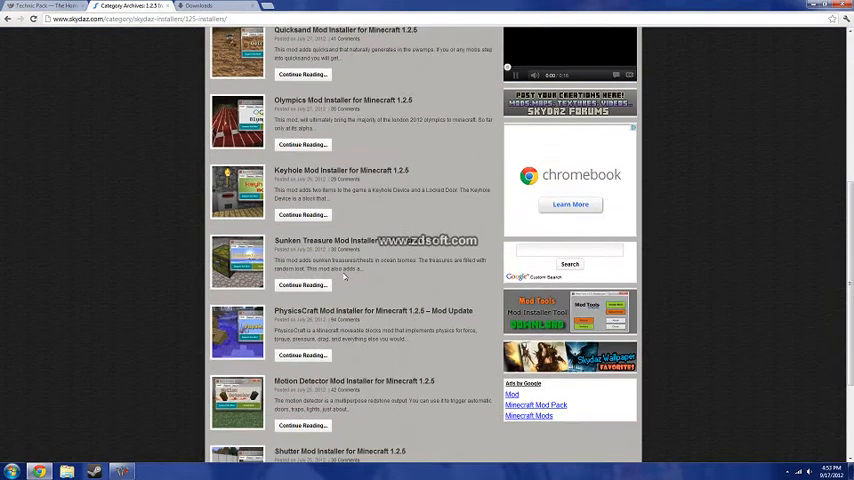
scroll("down", 3)
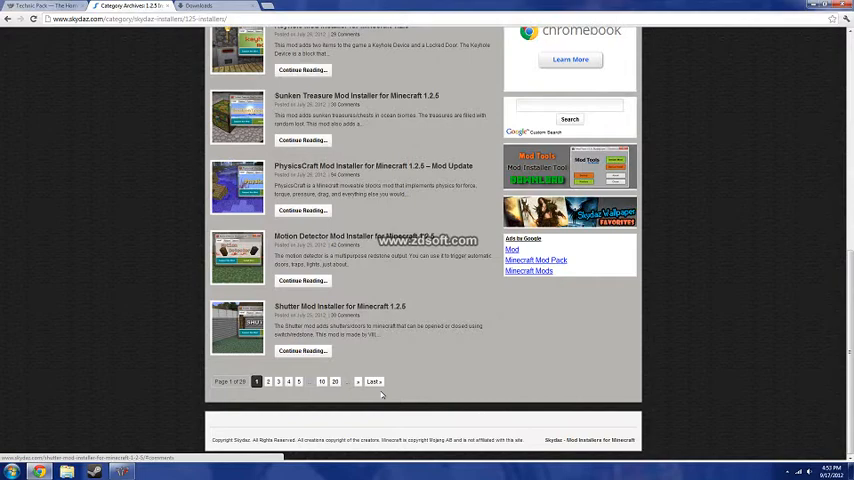
left_click(273, 381)
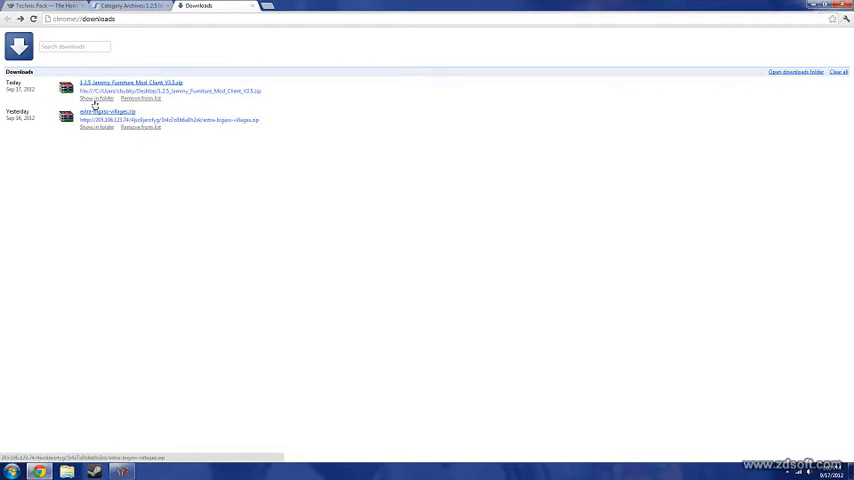
Remove the older extra-biomes villages entry from Chrome's downloads list
left_click(142, 127)
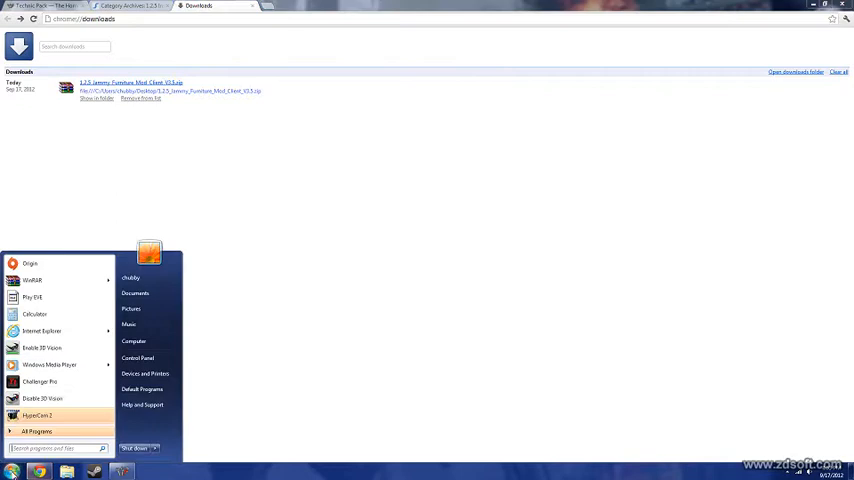
mouse_move(152, 341)
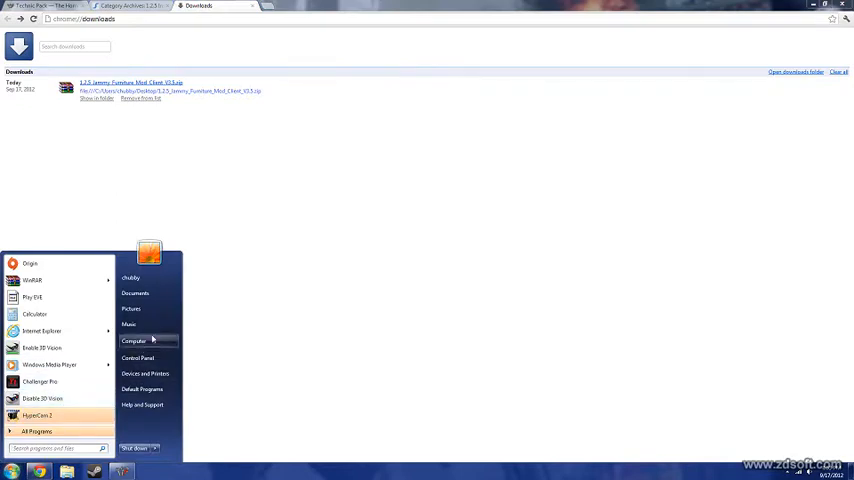
mouse_move(151, 341)
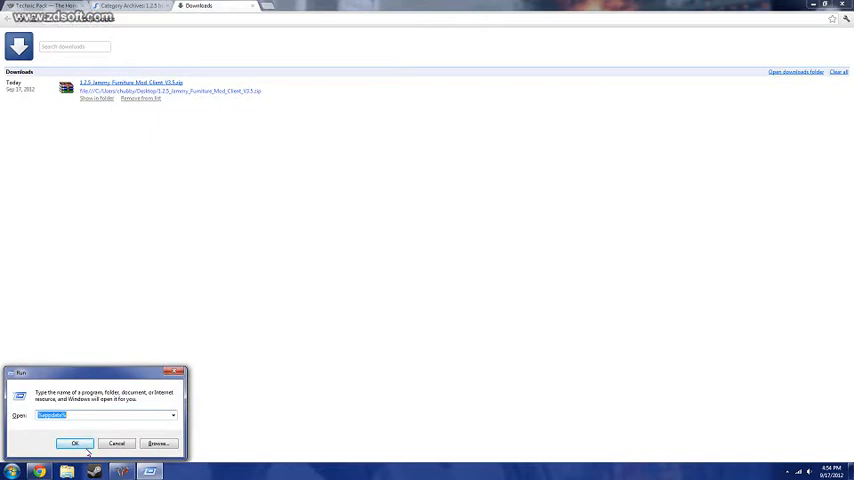
Open %appdata% and browse into .technic launcher, technicssp, then mods
left_click(75, 443)
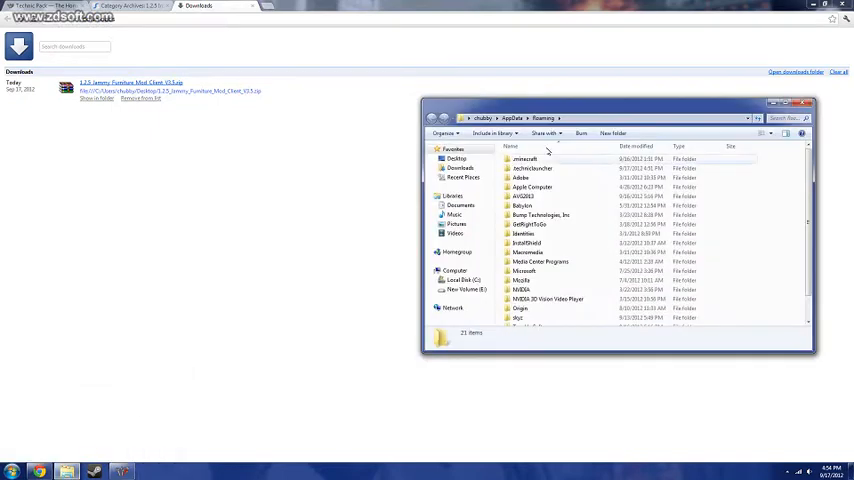
mouse_move(532, 169)
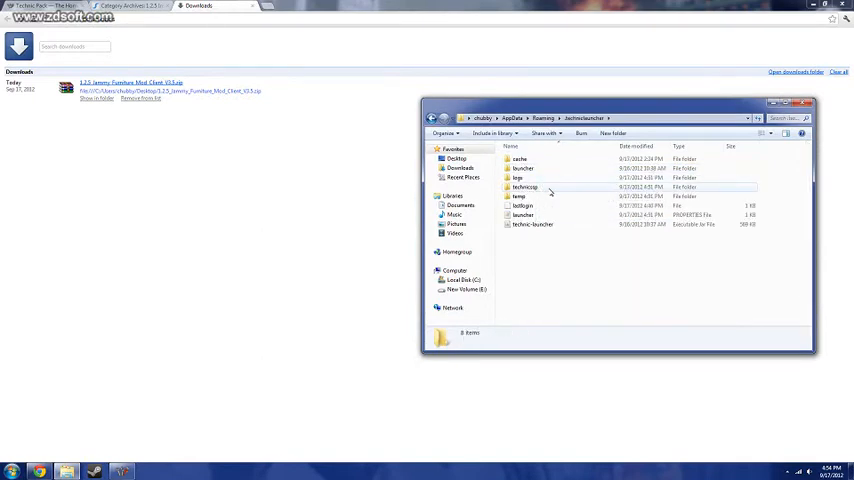
double_click(527, 187)
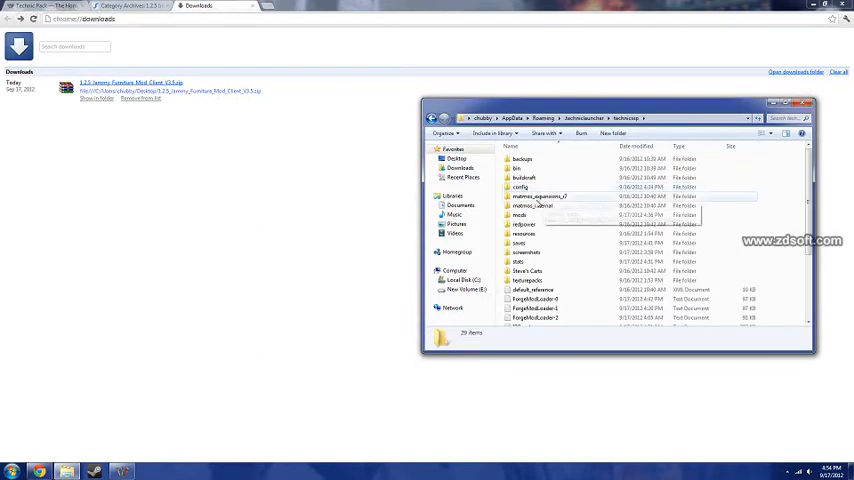
double_click(521, 215)
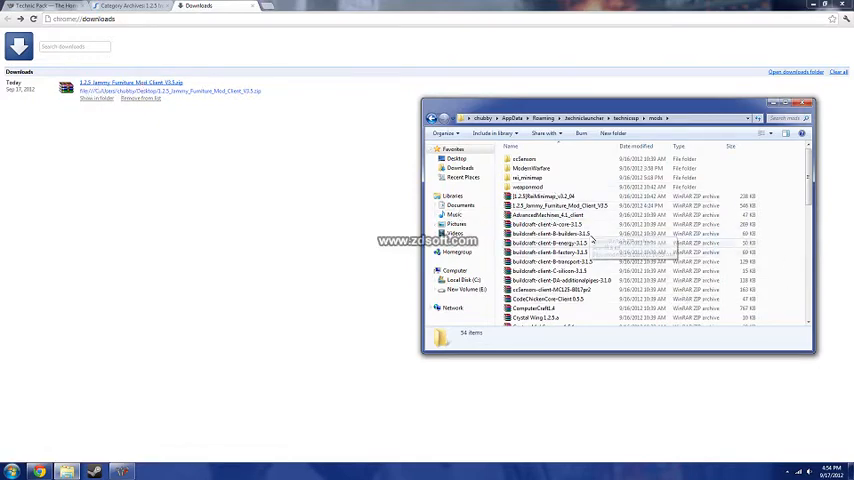
mouse_move(548, 220)
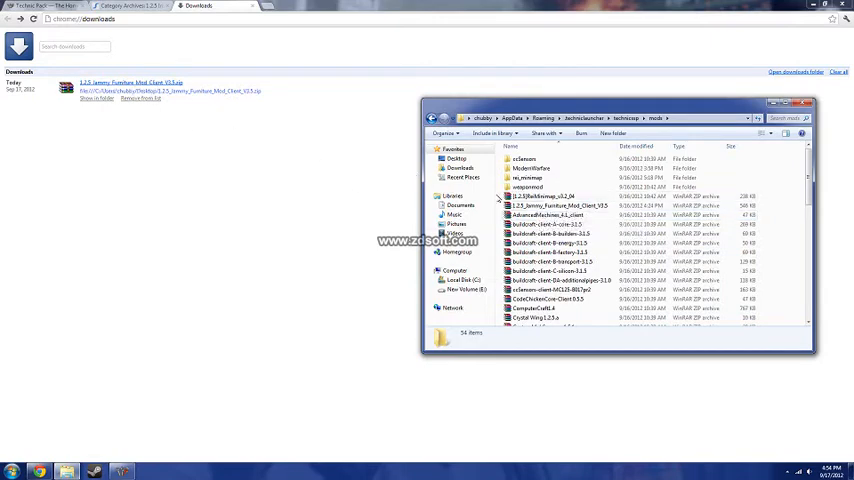
mouse_move(532, 168)
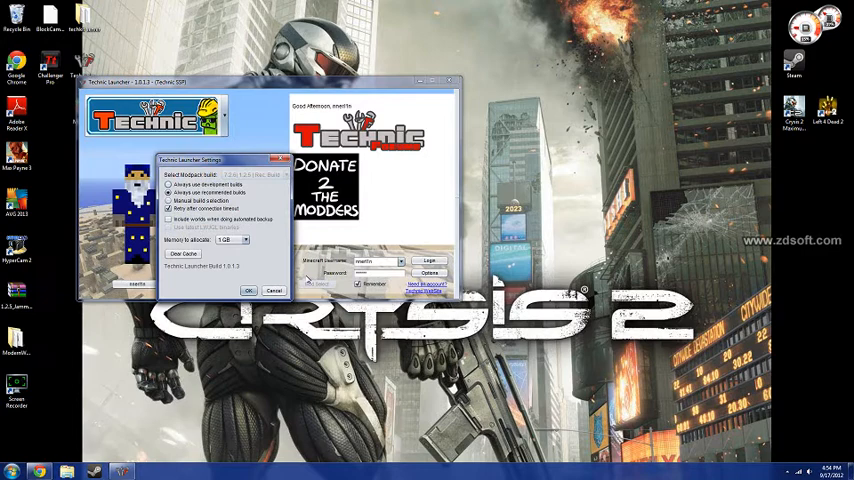
Dismiss Technic Launcher Settings with OK so Technic SSP can launch
left_click(249, 290)
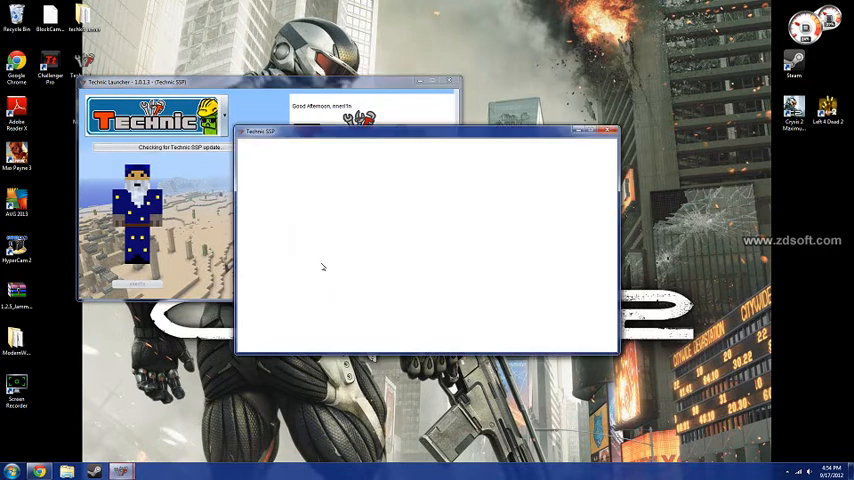
mouse_move(357, 245)
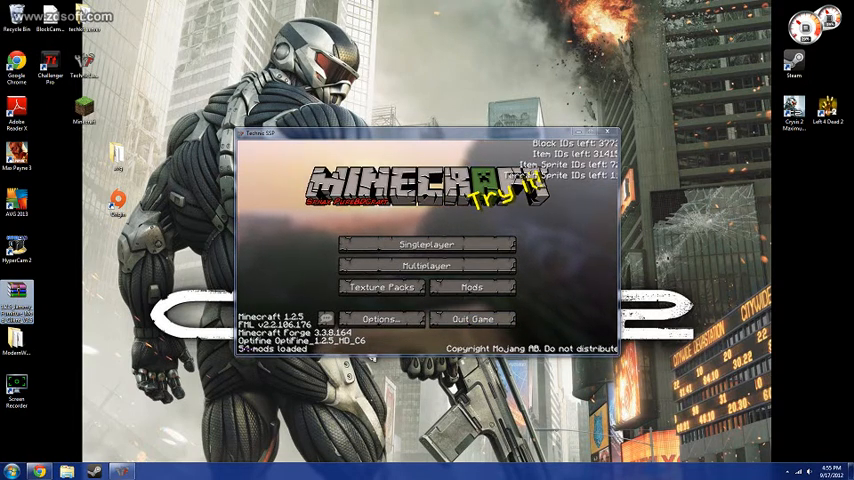
mouse_move(427, 247)
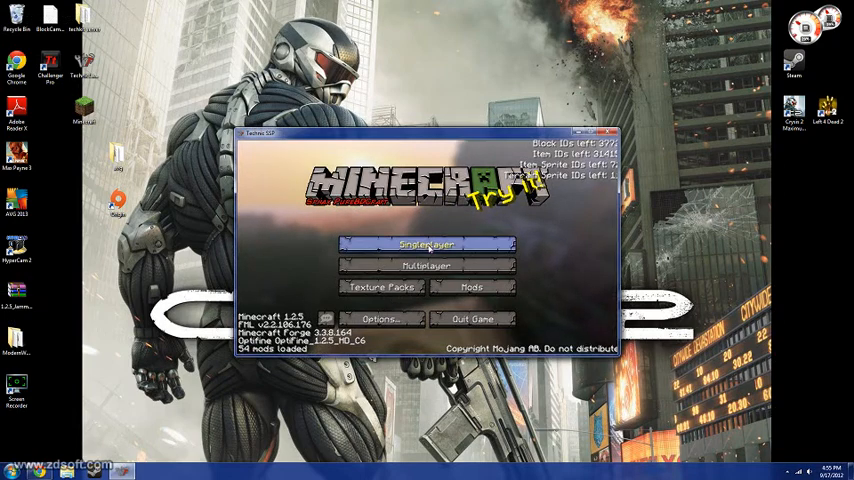
Open Singleplayer and play the New World save
left_click(426, 243)
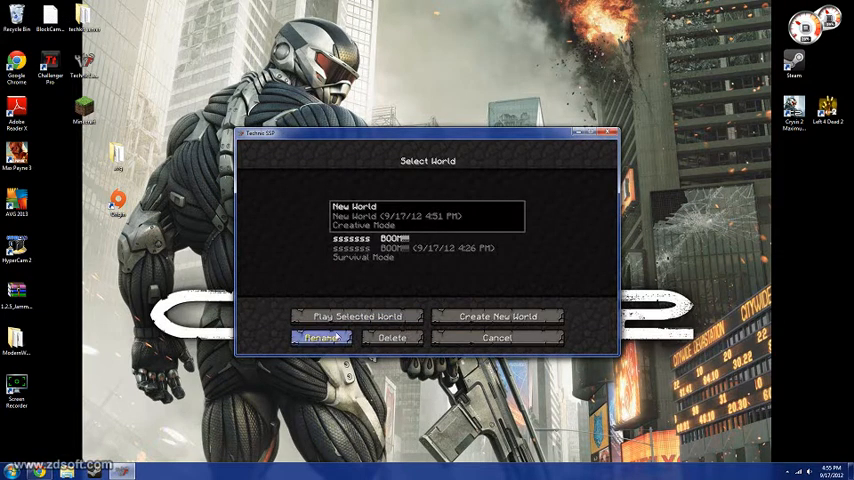
left_click(355, 315)
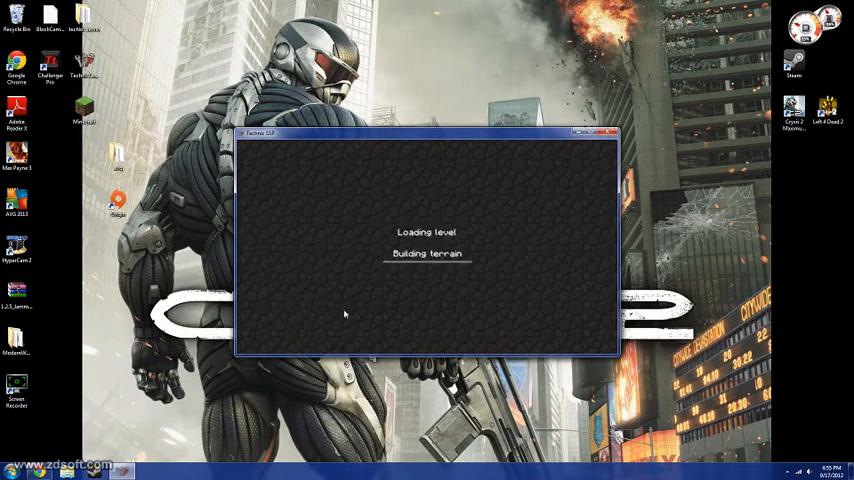